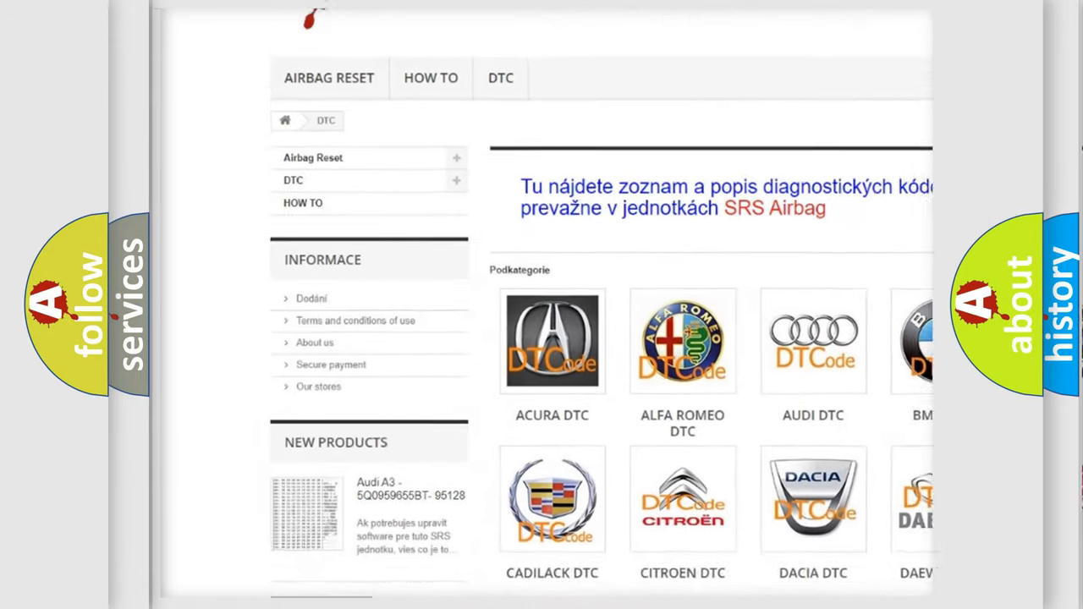
scroll(down, 3)
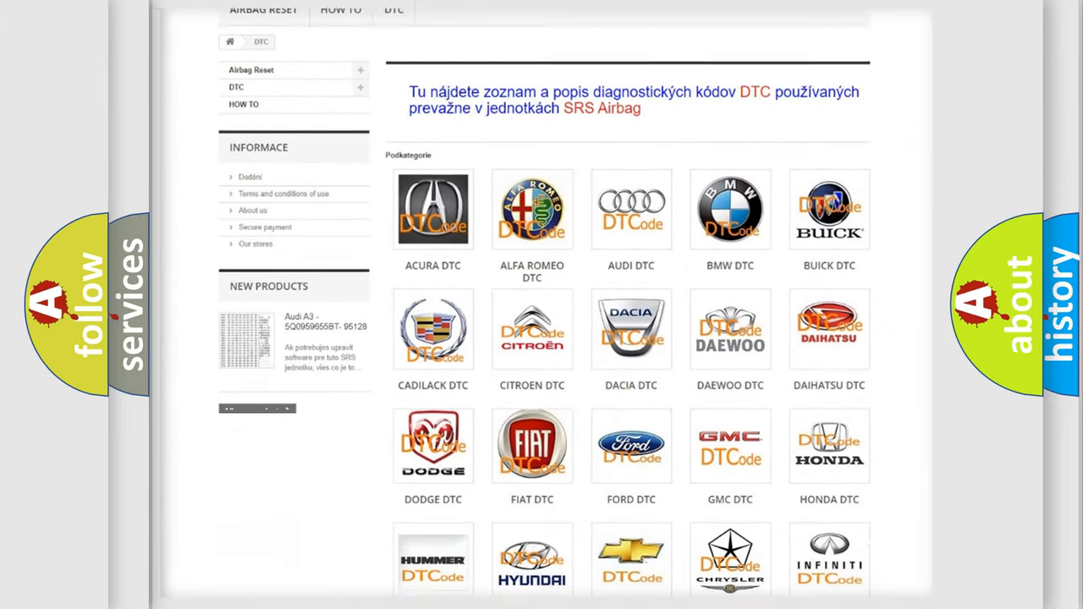
scroll(down, 3)
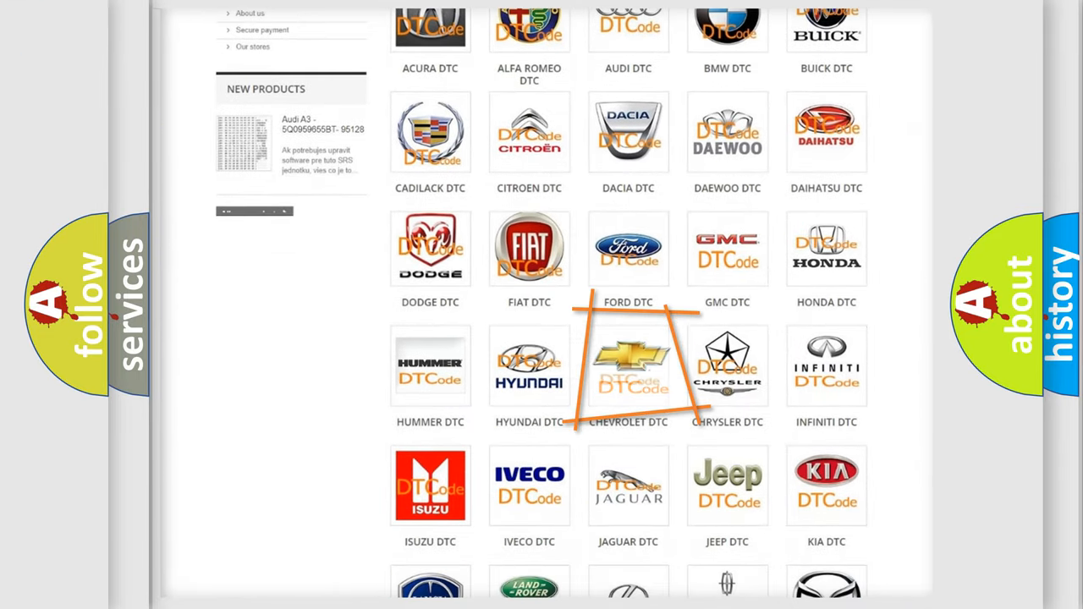